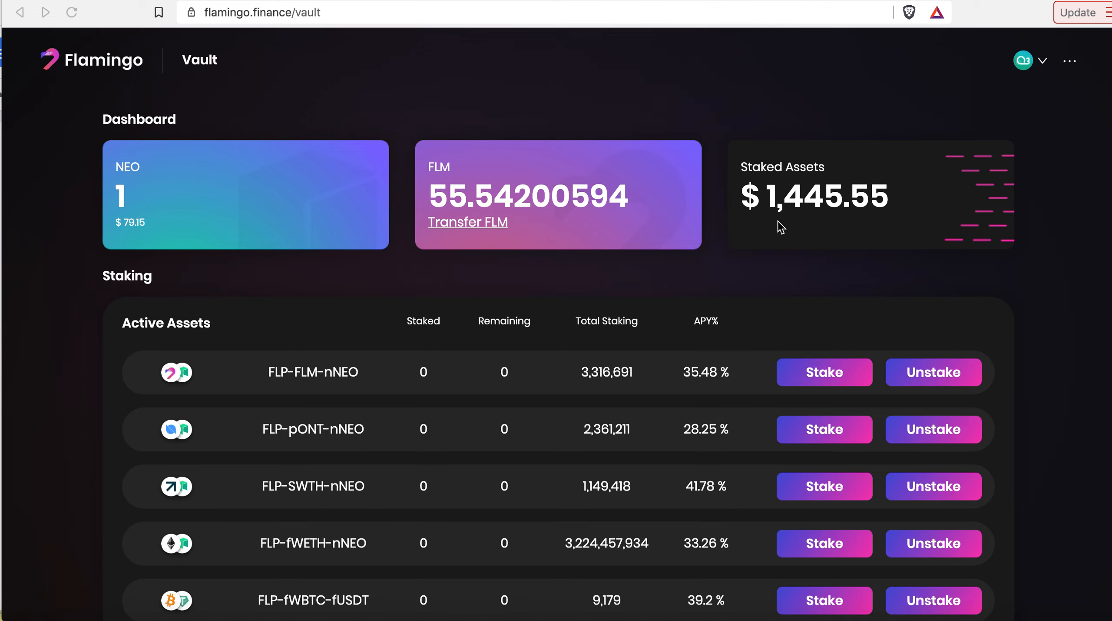
{"action": "mouse_move", "coordinate": [527, 78]}
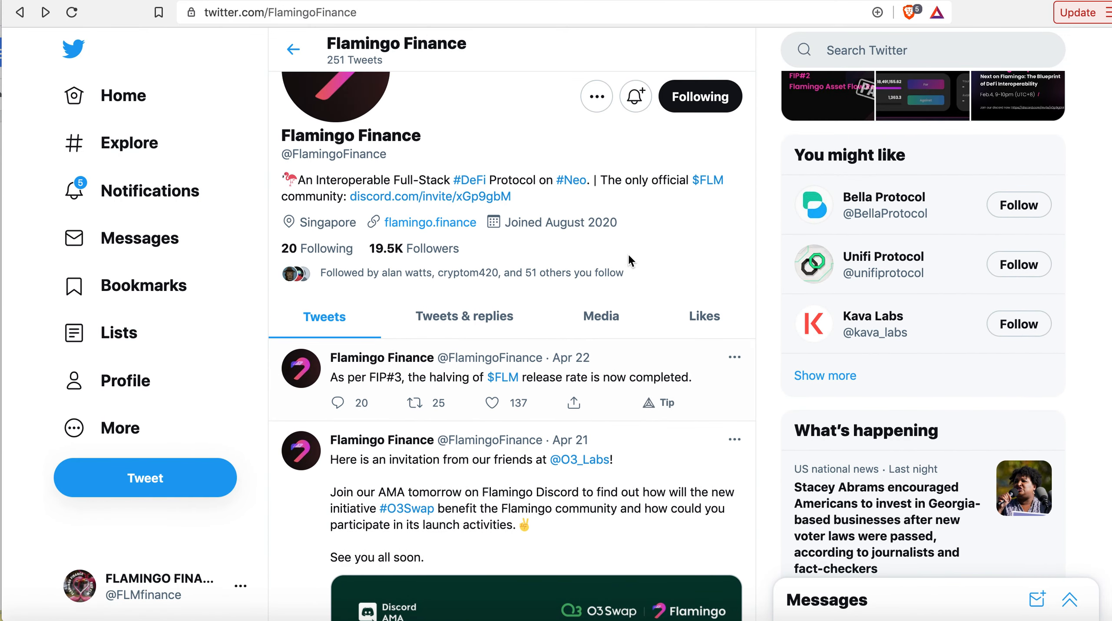
{"action": "scroll", "scroll_direction": "down", "scroll_amount": 3}
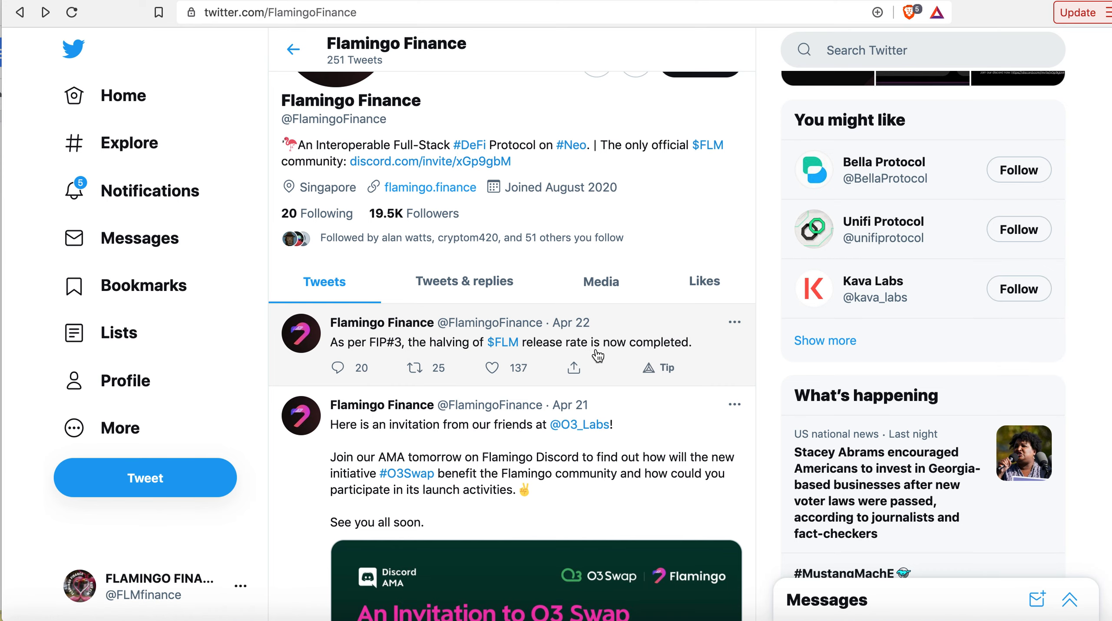
{"action": "mouse_move", "coordinate": [659, 348]}
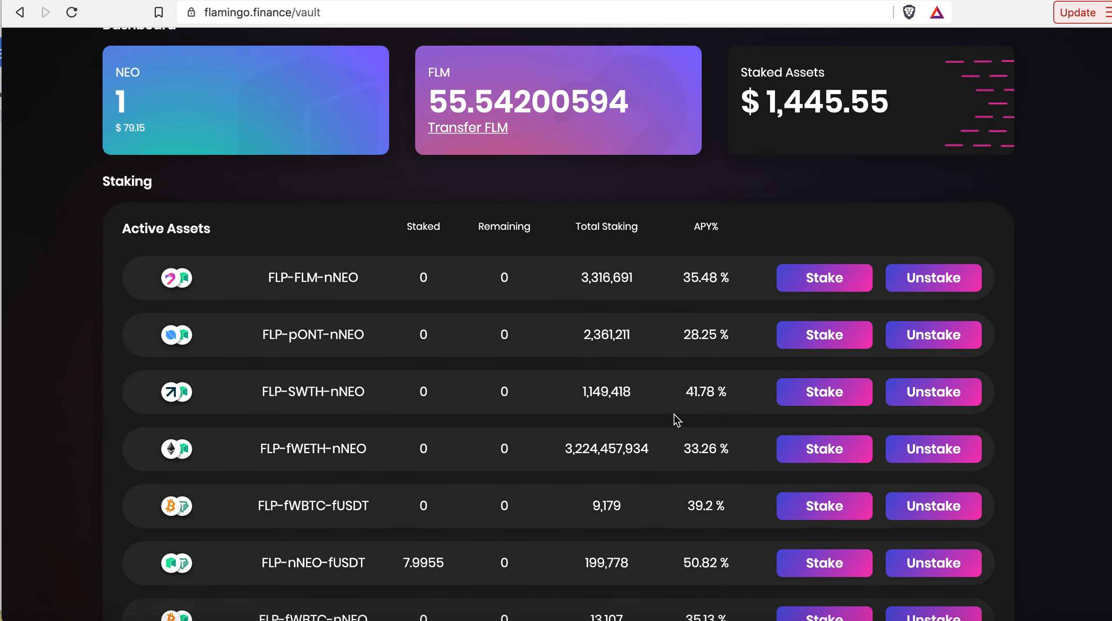
{"action": "scroll", "scroll_direction": "down", "scroll_amount": 3}
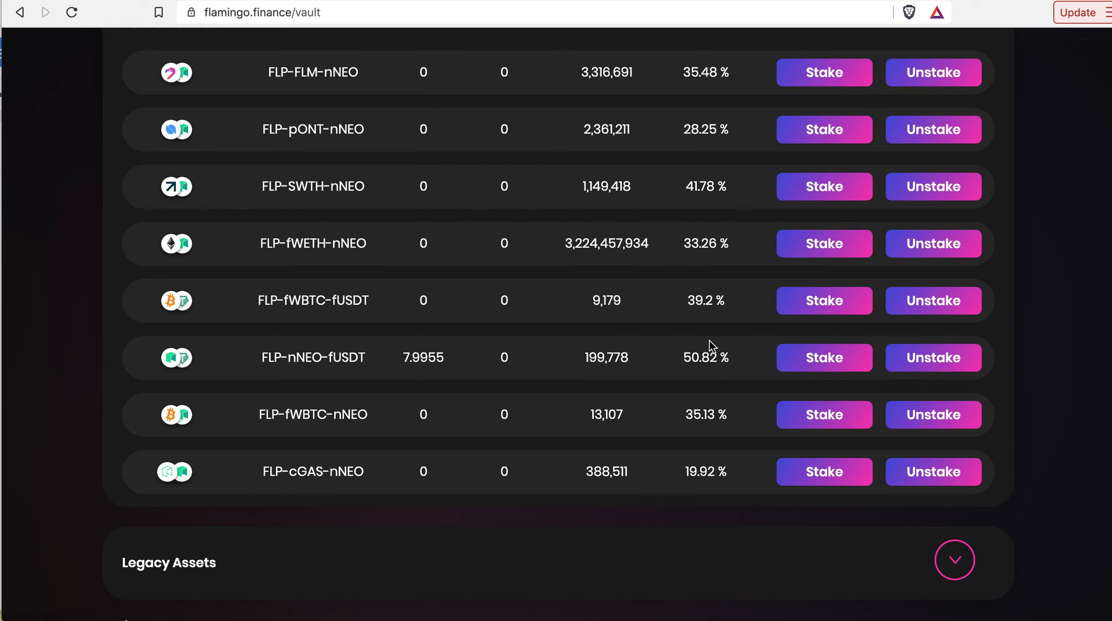
{"action": "mouse_move", "coordinate": [723, 351]}
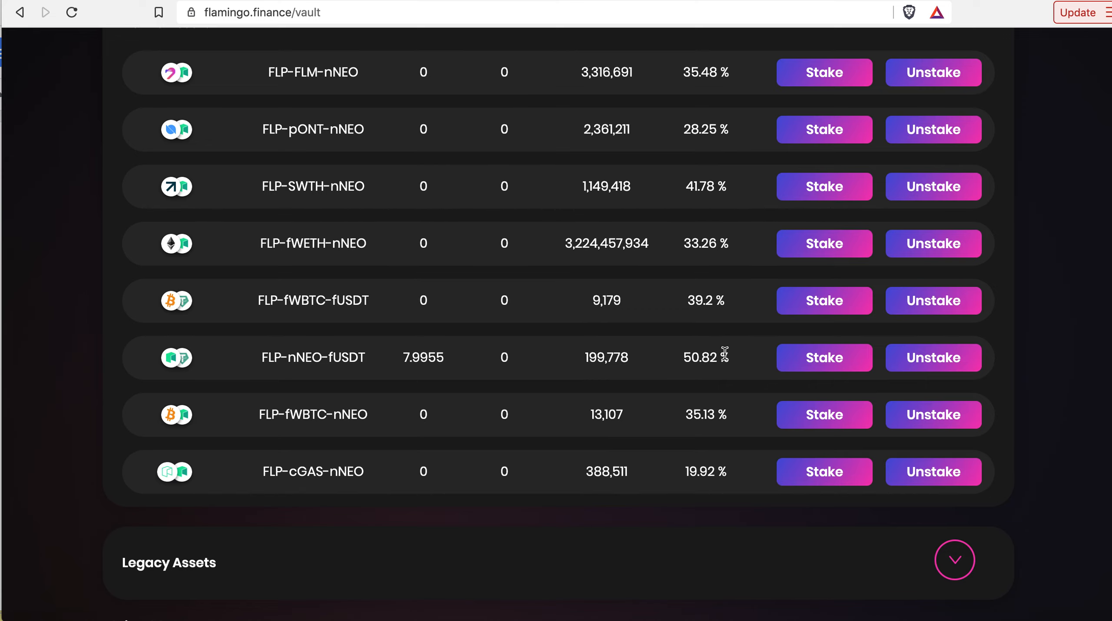
{"action": "scroll", "scroll_direction": "up", "scroll_amount": 3}
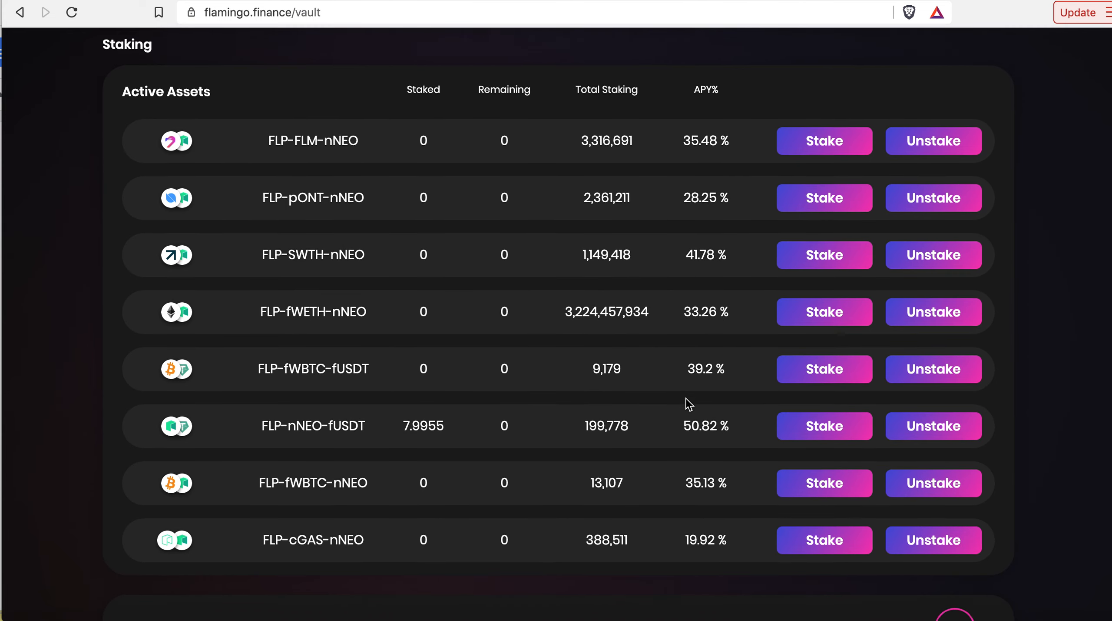
{"action": "scroll", "scroll_direction": "down", "scroll_amount": 3}
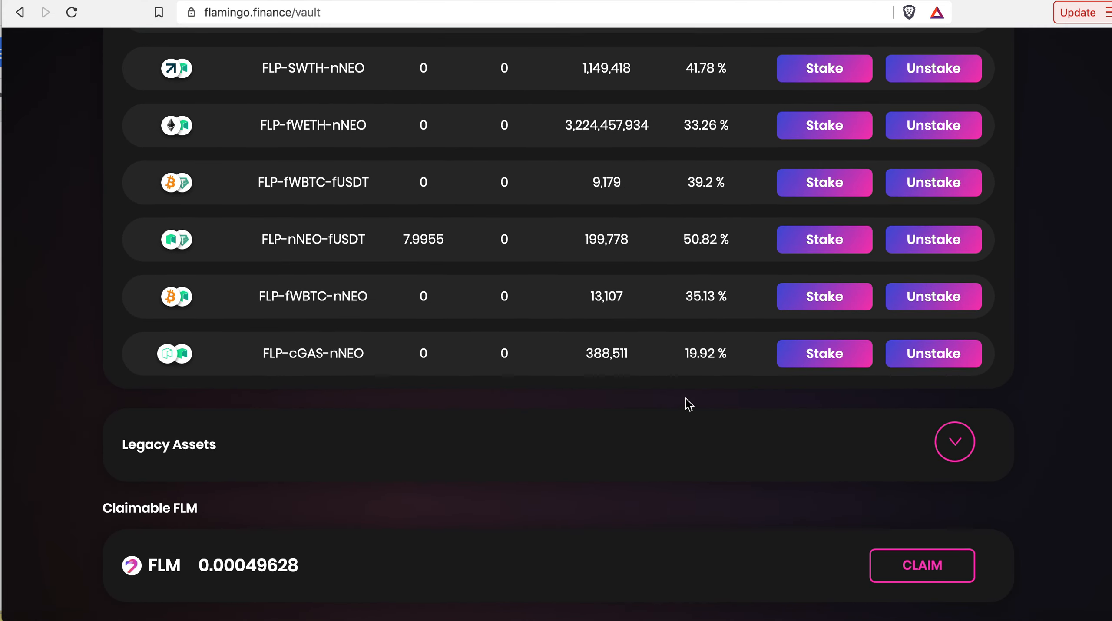
{"action": "scroll", "scroll_direction": "up", "scroll_amount": 3}
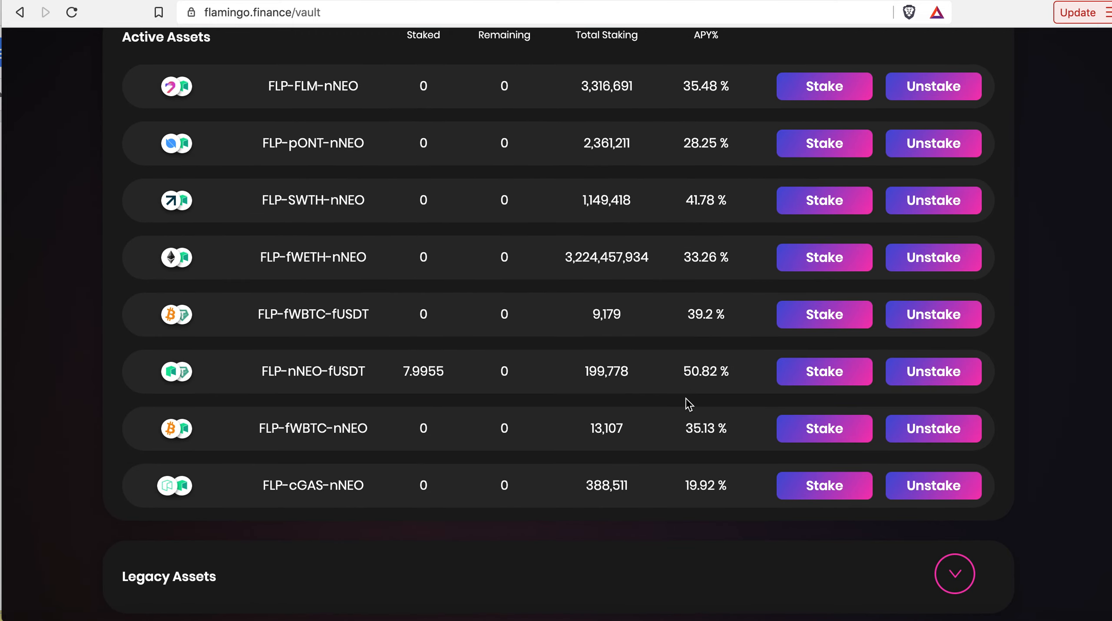
{"action": "scroll", "scroll_direction": "down", "scroll_amount": 3}
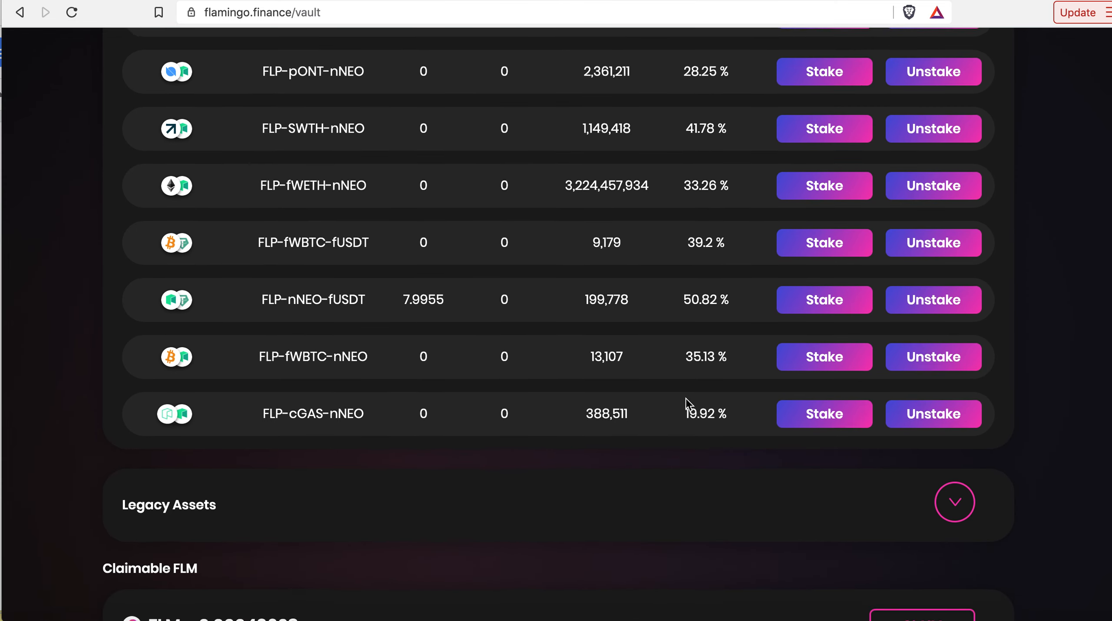
{"action": "scroll", "scroll_direction": "up", "scroll_amount": 3}
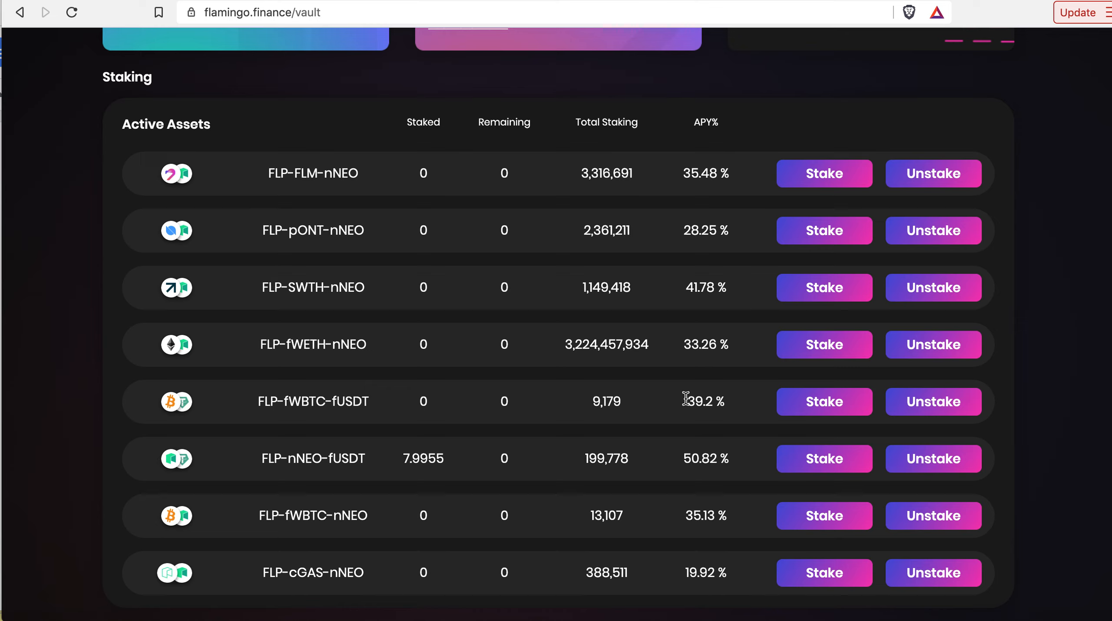
{"action": "mouse_move", "coordinate": [719, 383]}
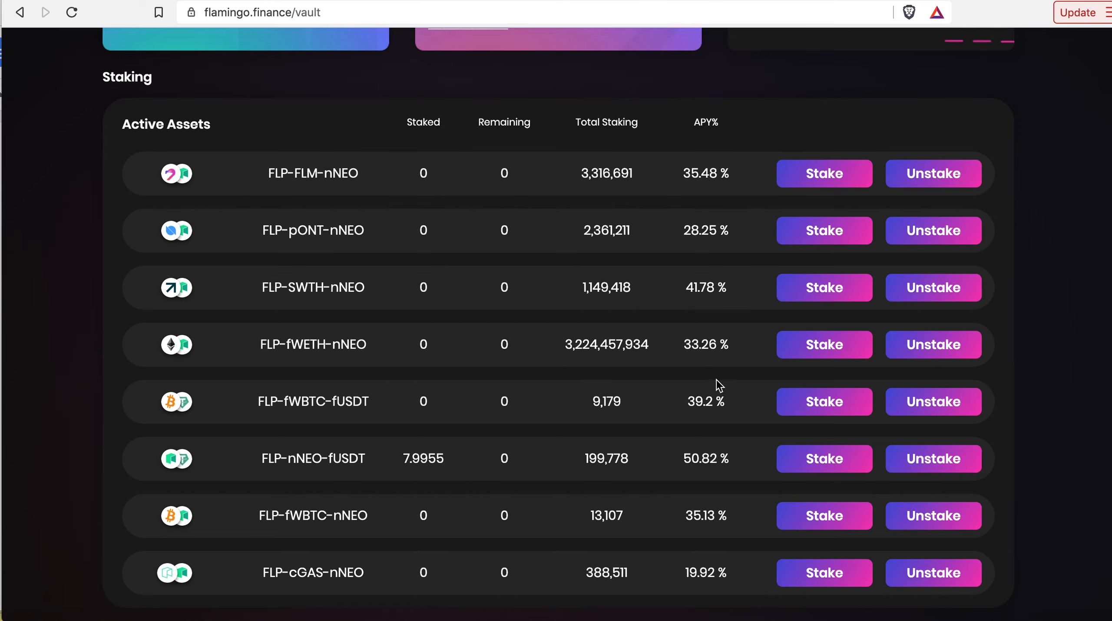
{"action": "mouse_move", "coordinate": [719, 450]}
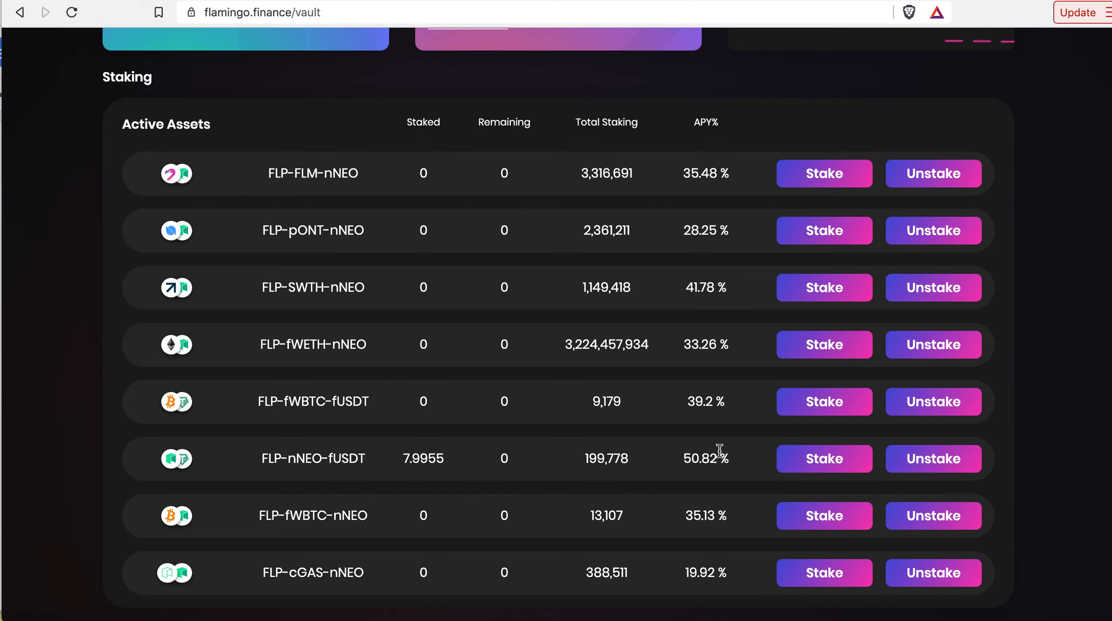
{"action": "scroll", "scroll_direction": "down", "scroll_amount": 3}
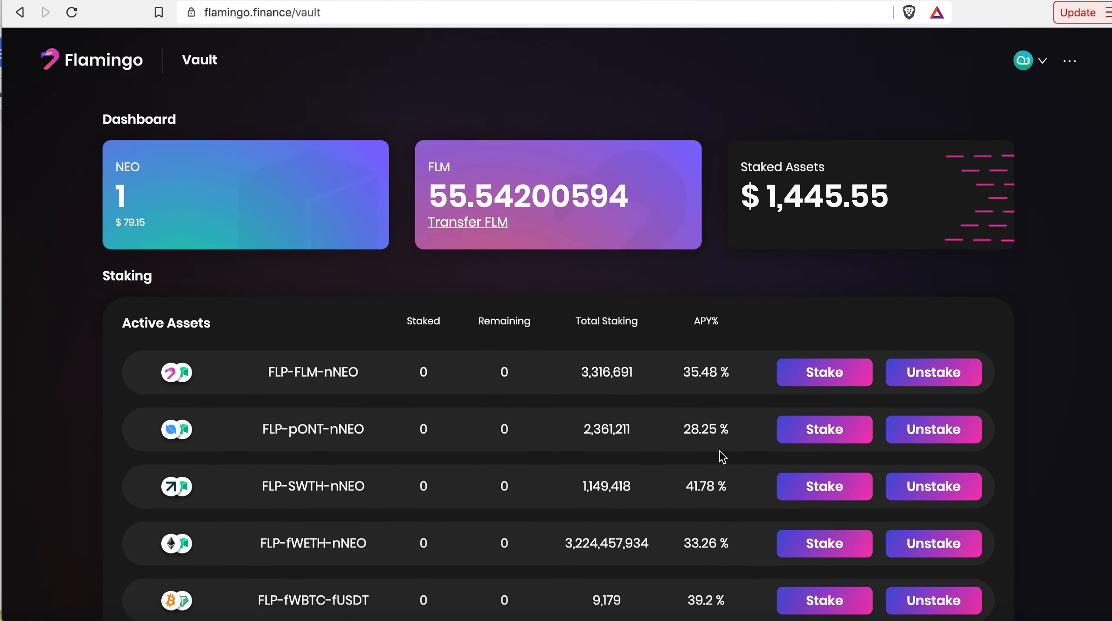
{"action": "mouse_move", "coordinate": [724, 417]}
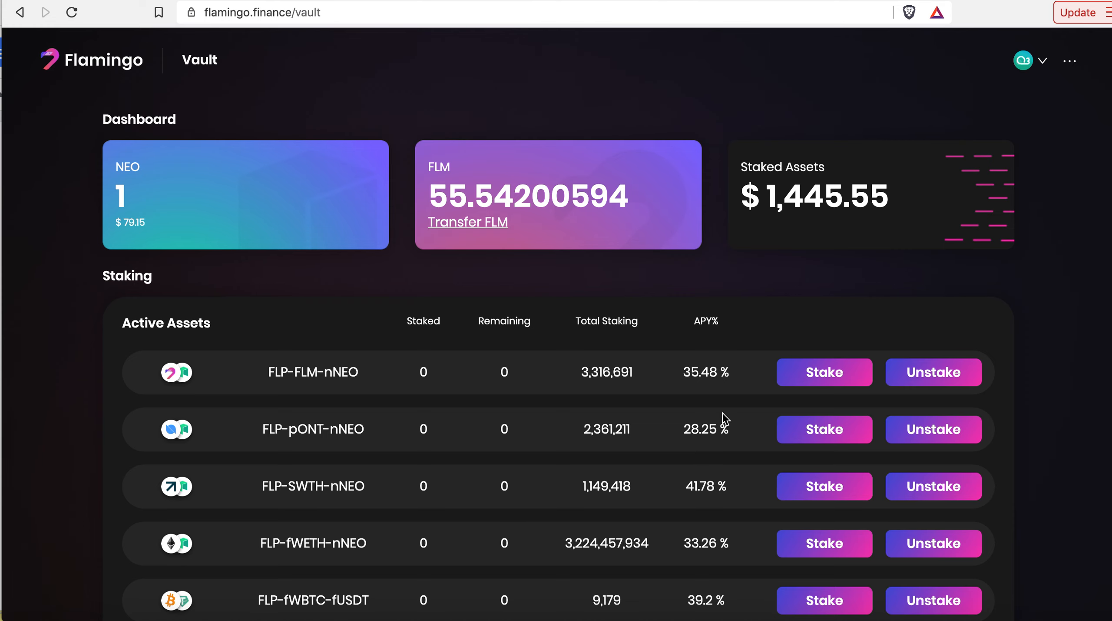
{"action": "scroll", "scroll_direction": "down", "scroll_amount": 3}
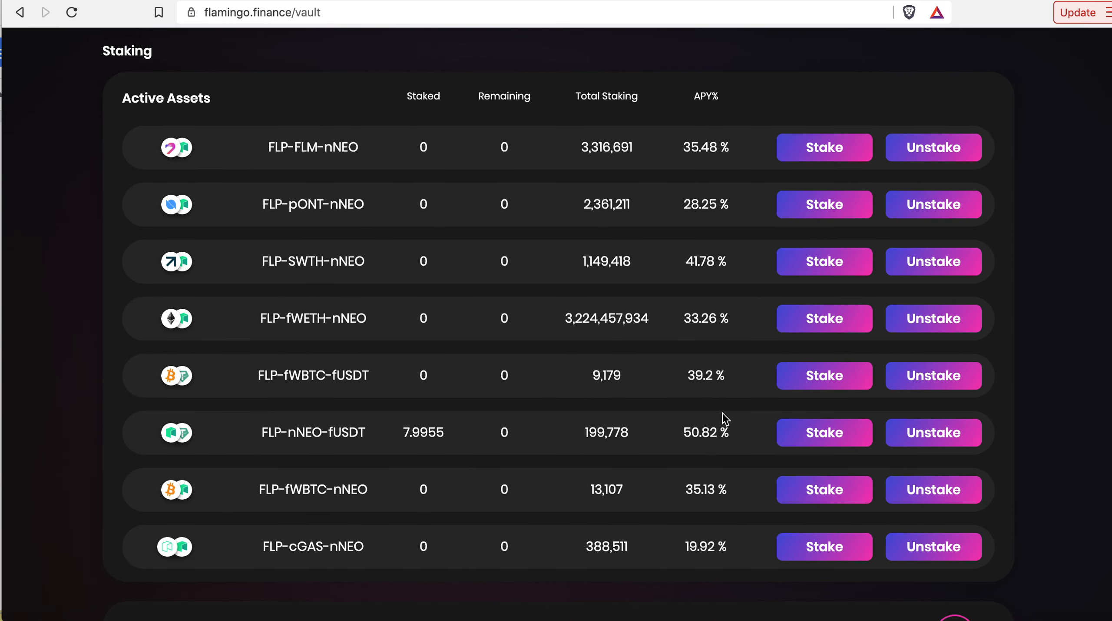
{"action": "mouse_move", "coordinate": [748, 429]}
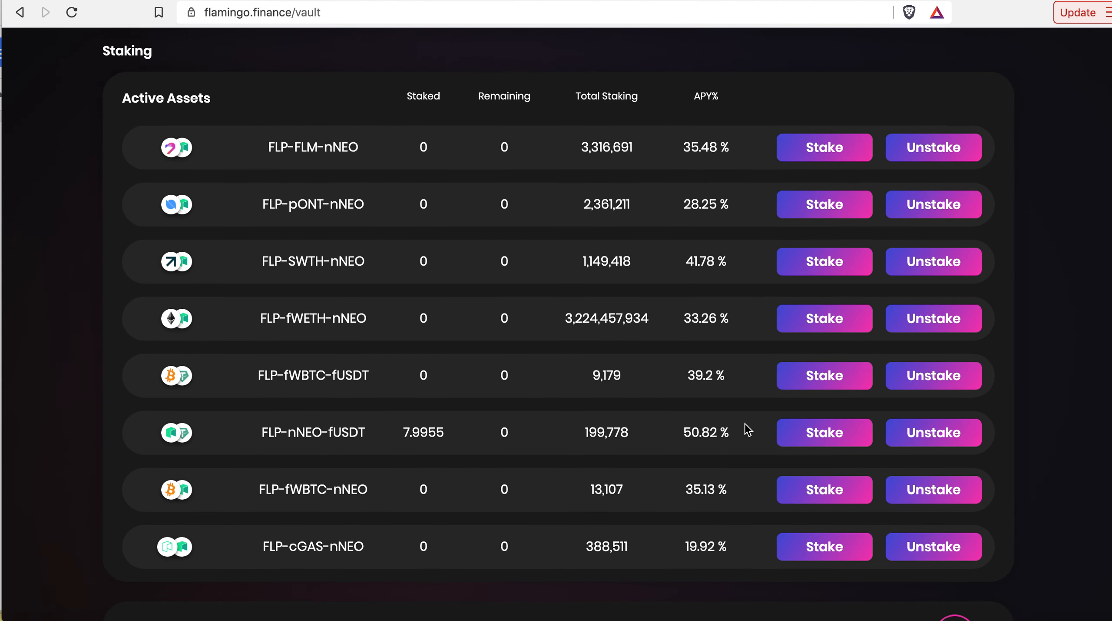
{"action": "mouse_move", "coordinate": [703, 423]}
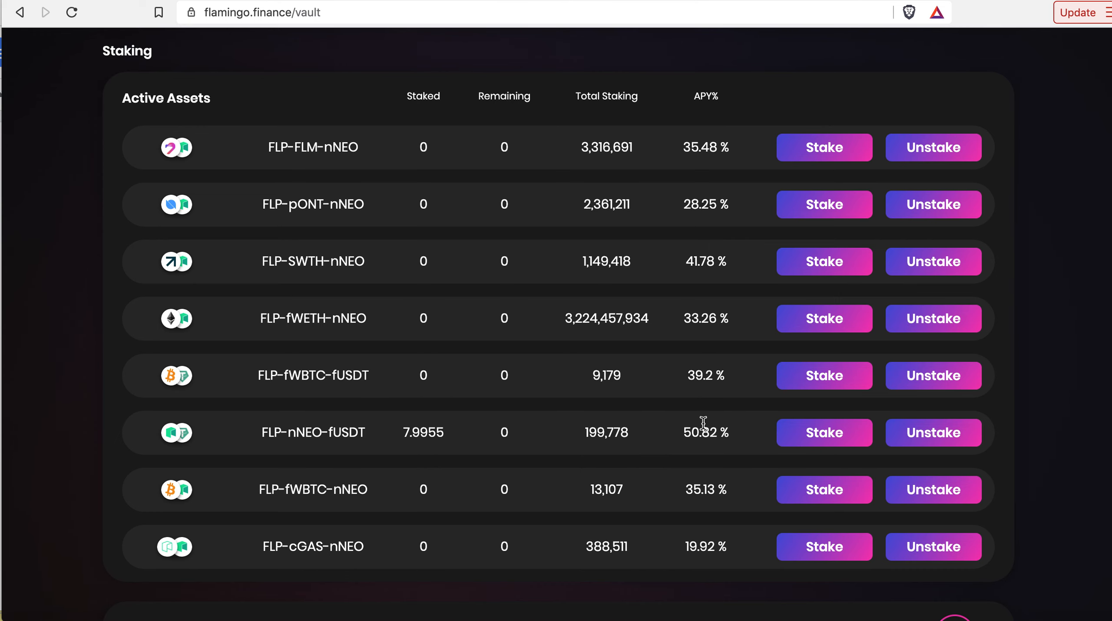
{"action": "scroll", "scroll_direction": "down", "scroll_amount": 3}
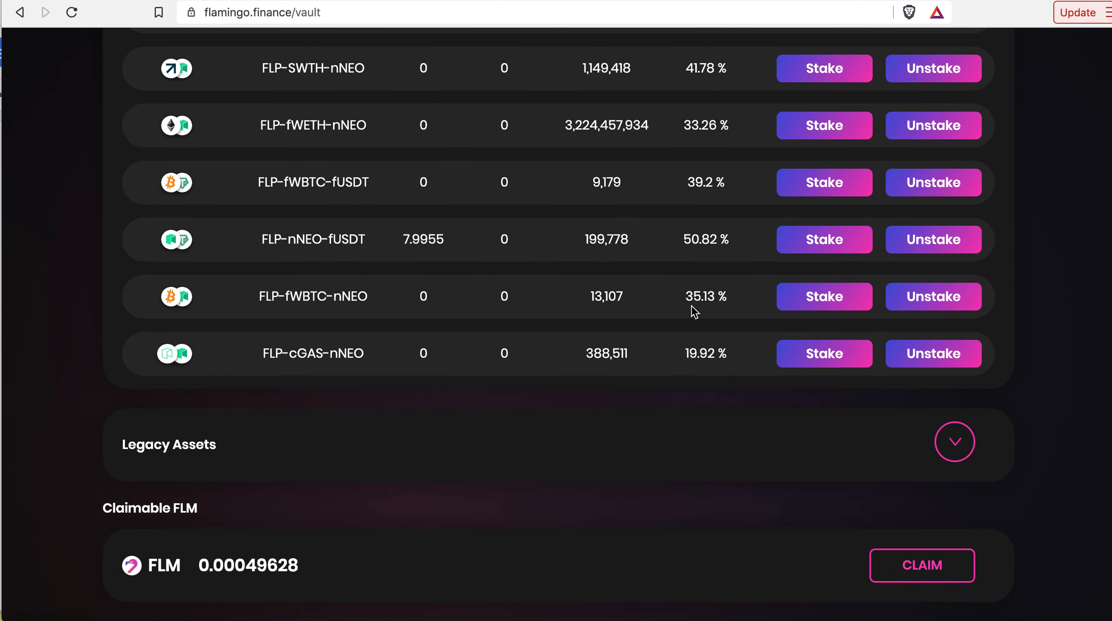